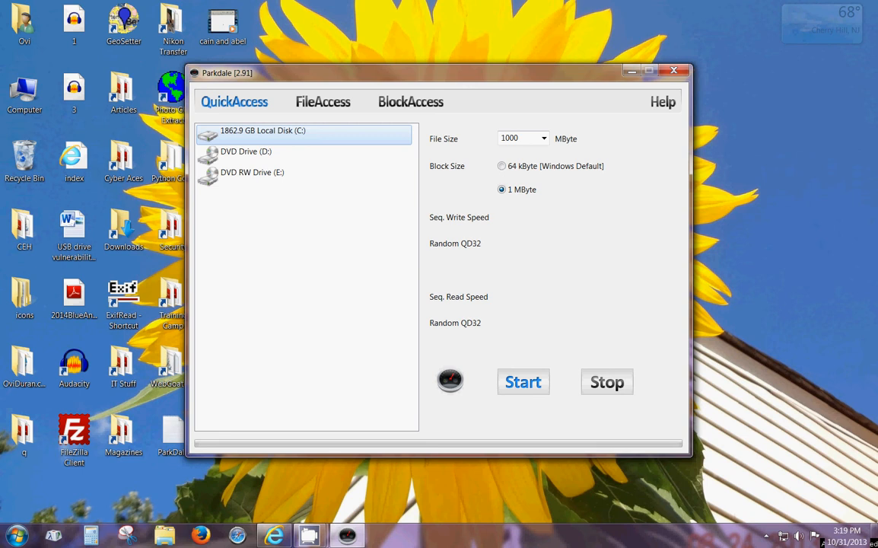
mouse_move(289, 478)
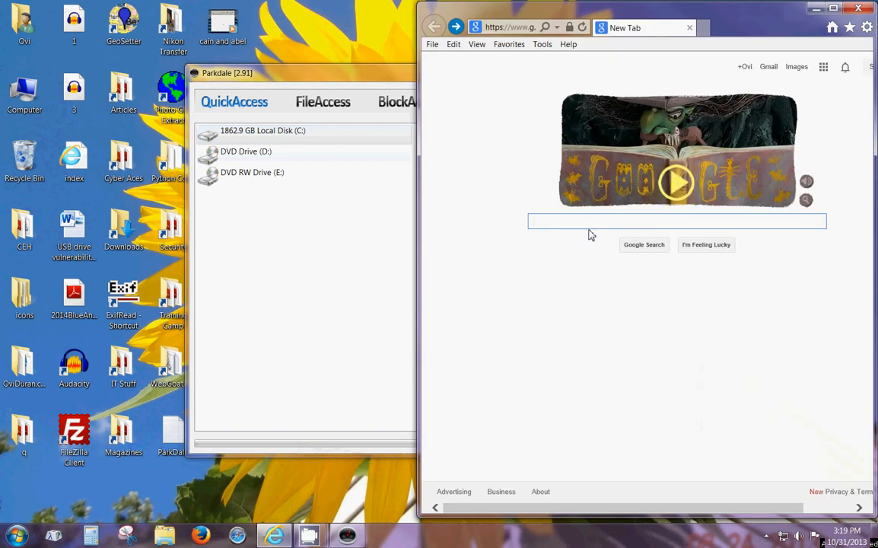
- Google 'parkdale speed test' and open the developer's Parkdale read/write speed page
text(parkdale)
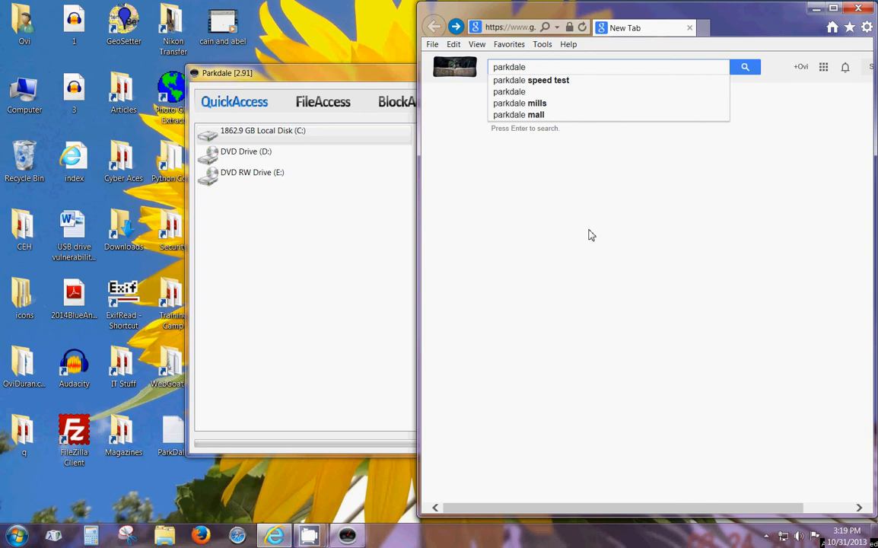
click(531, 80)
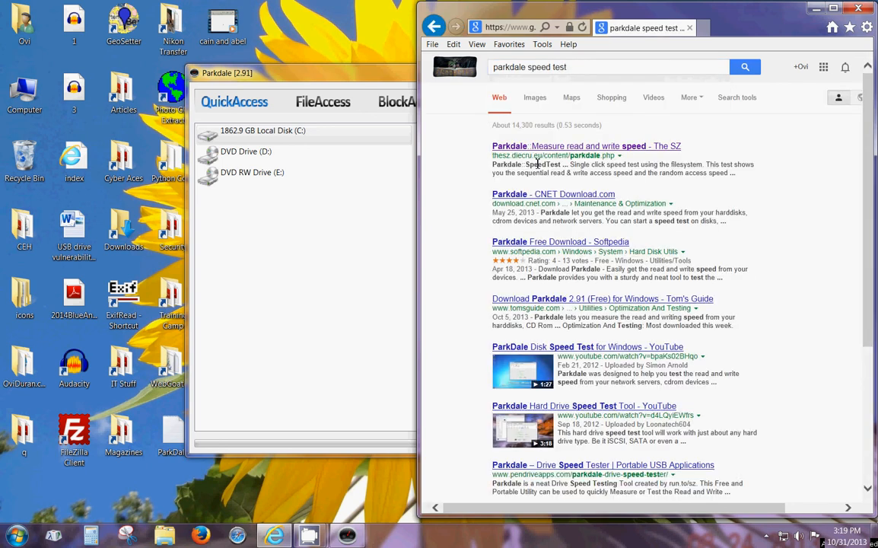
mouse_move(495, 165)
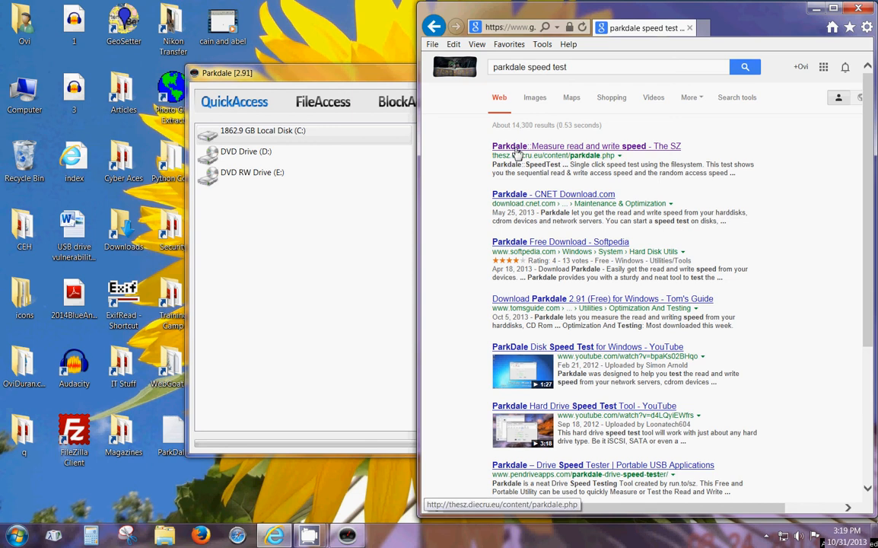
click(586, 145)
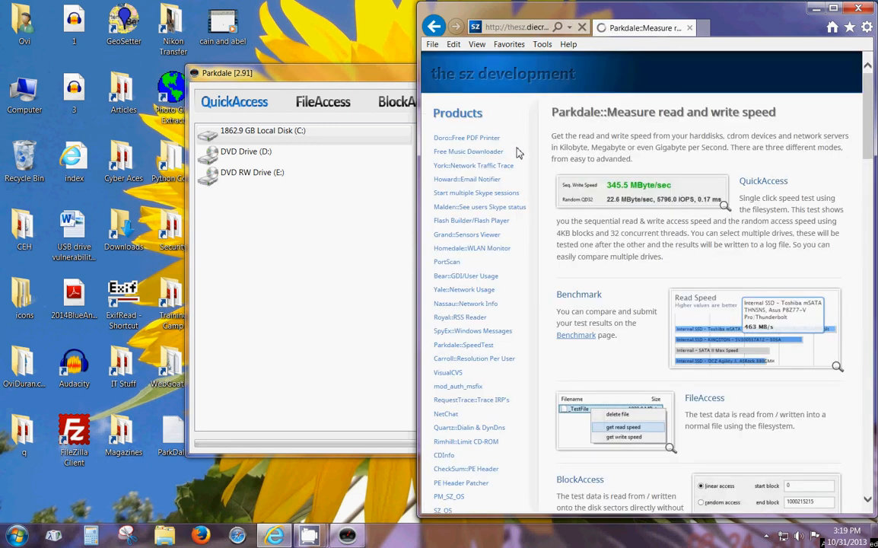
- Download Parkdale.zip from the developer's page, then close Internet Explorer
scroll(down, 3)
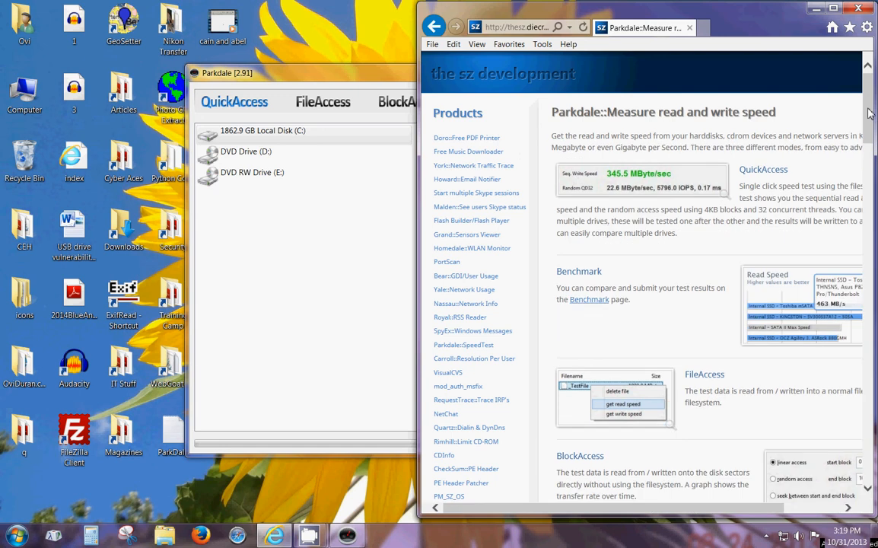
scroll(down, 3)
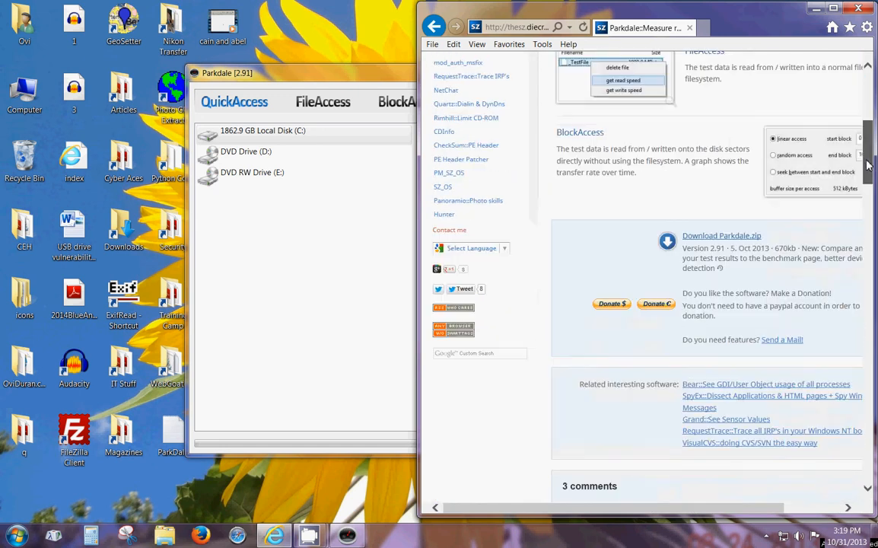
scroll(down, 3)
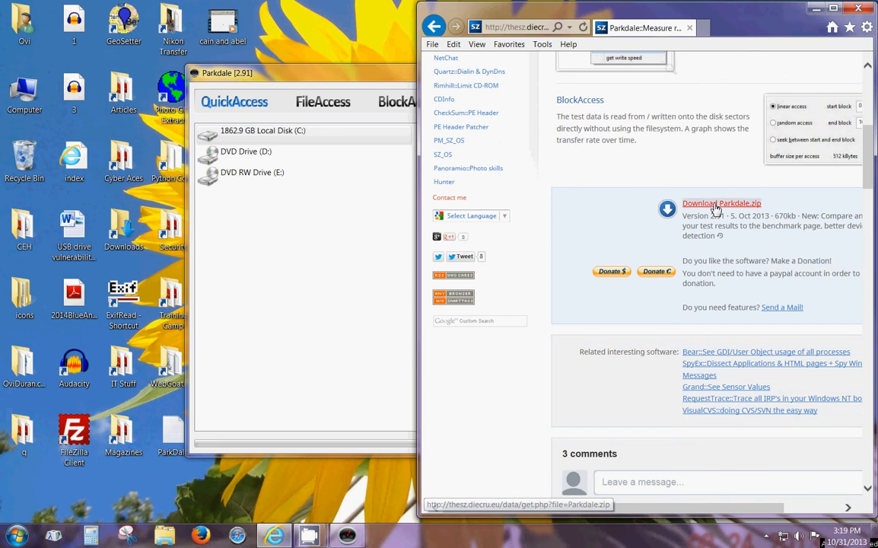
click(722, 203)
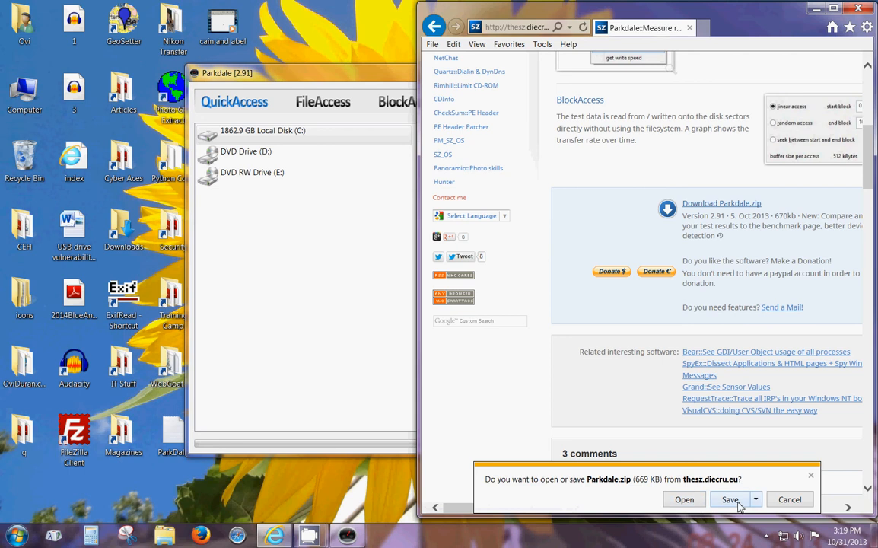
mouse_move(799, 84)
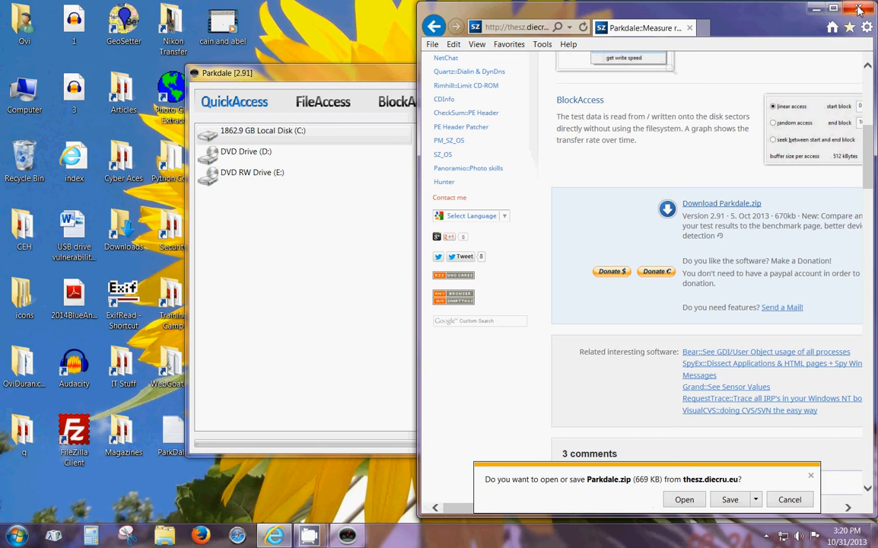
click(858, 9)
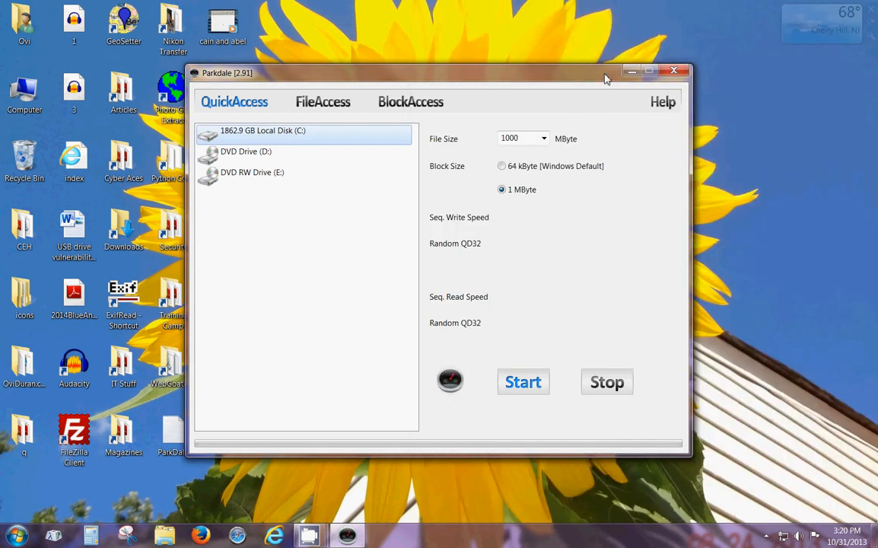
- Close Parkdale and relaunch it from its desktop shortcut
click(673, 70)
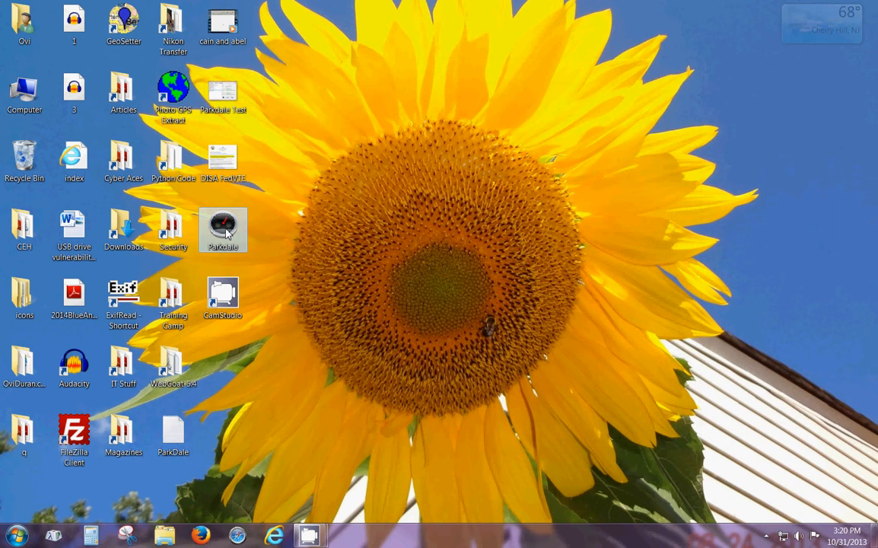
double_click(223, 230)
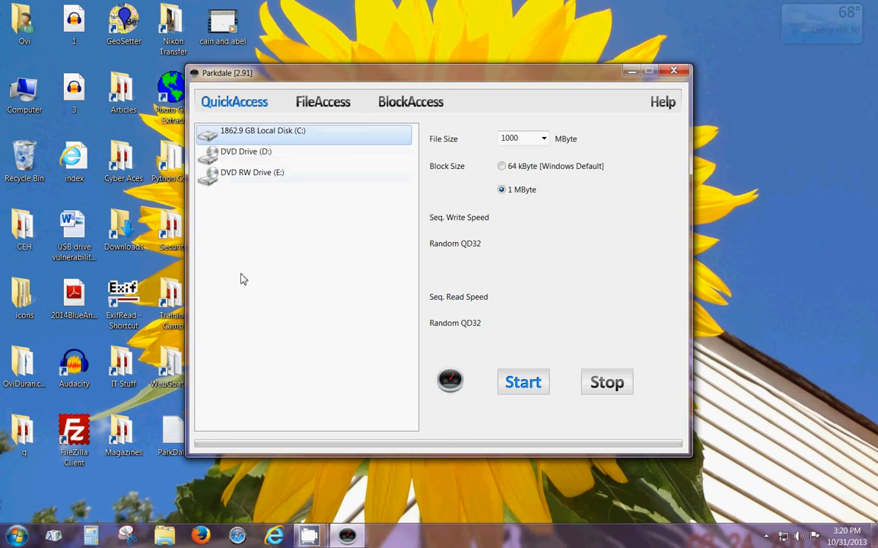
mouse_move(275, 254)
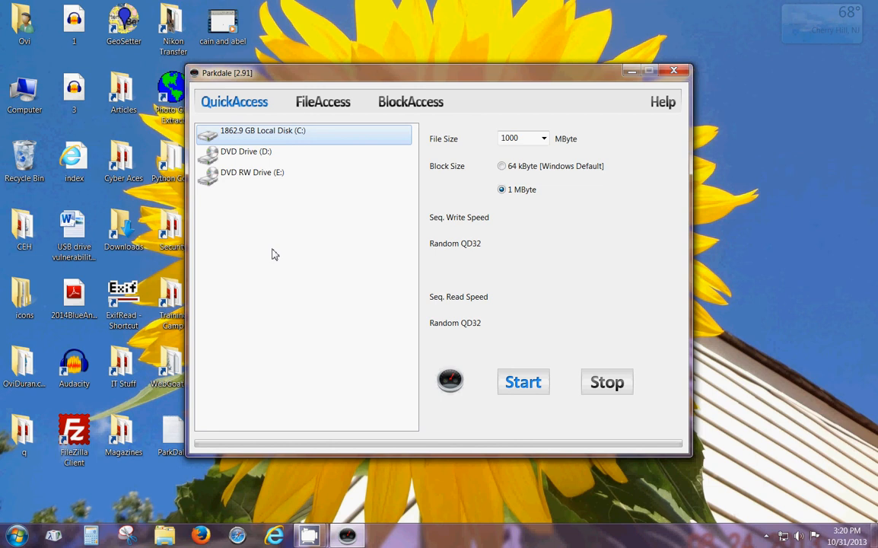
mouse_move(281, 176)
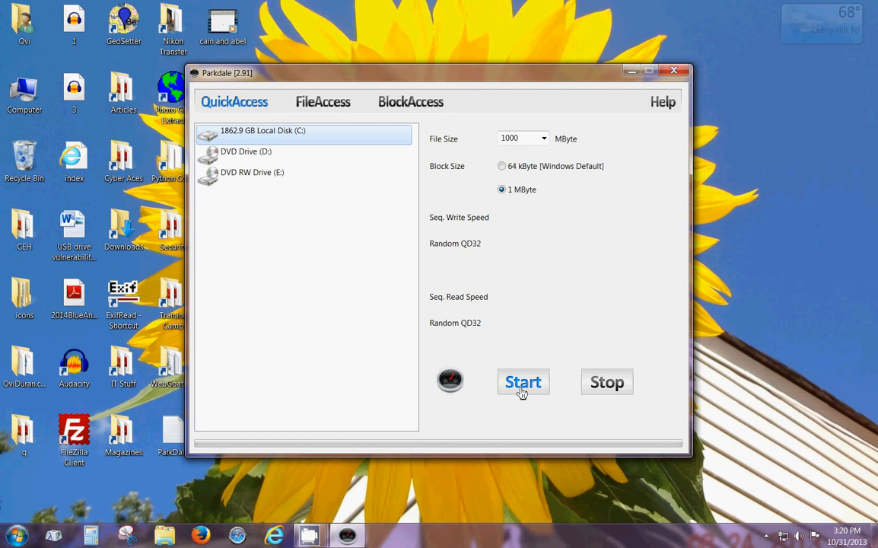
mouse_move(597, 153)
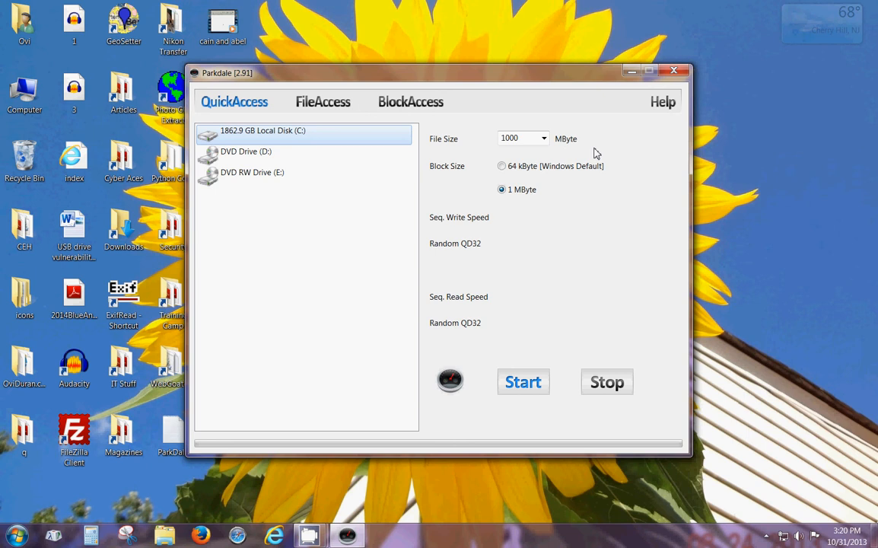
mouse_move(580, 153)
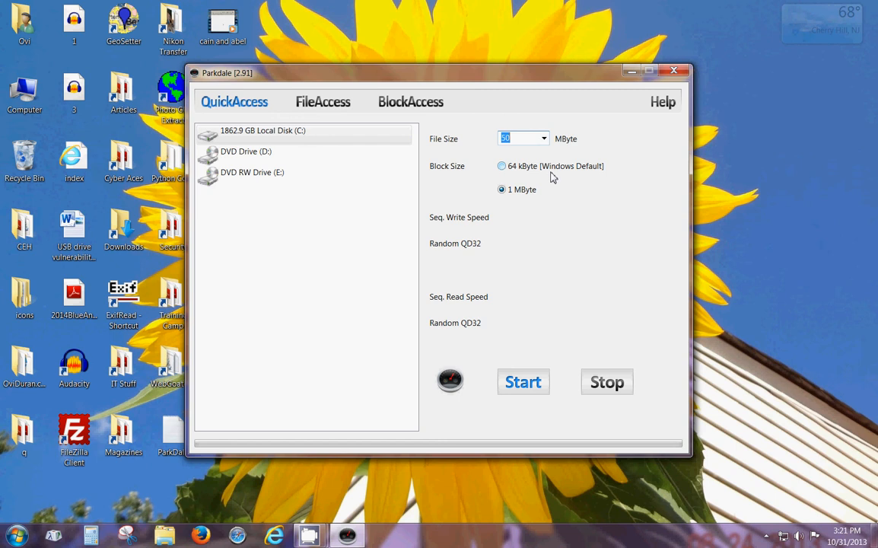
- Select the 64 kByte [Windows Default] block size for the 50 MByte test
click(502, 166)
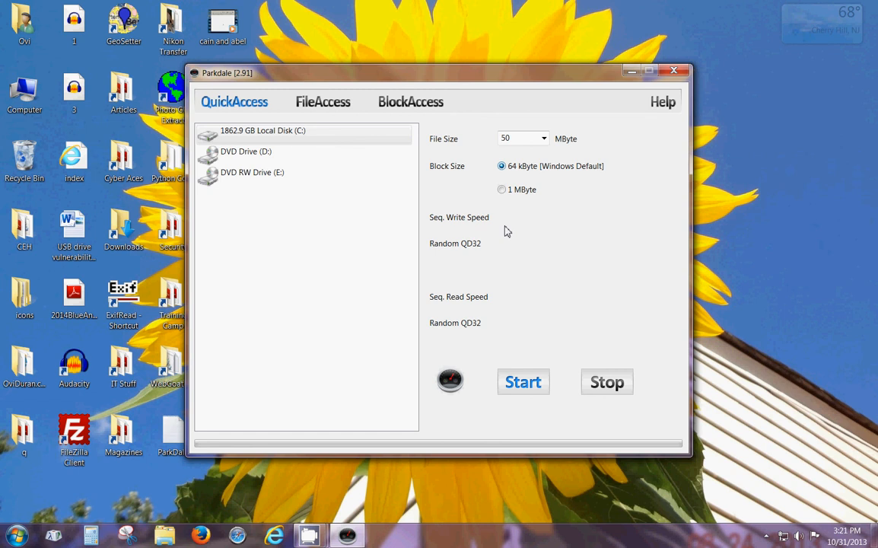
- Start the Local Disk (C:) test, yielding 92.3 MB/s write and 115.7 MB/s read
click(523, 382)
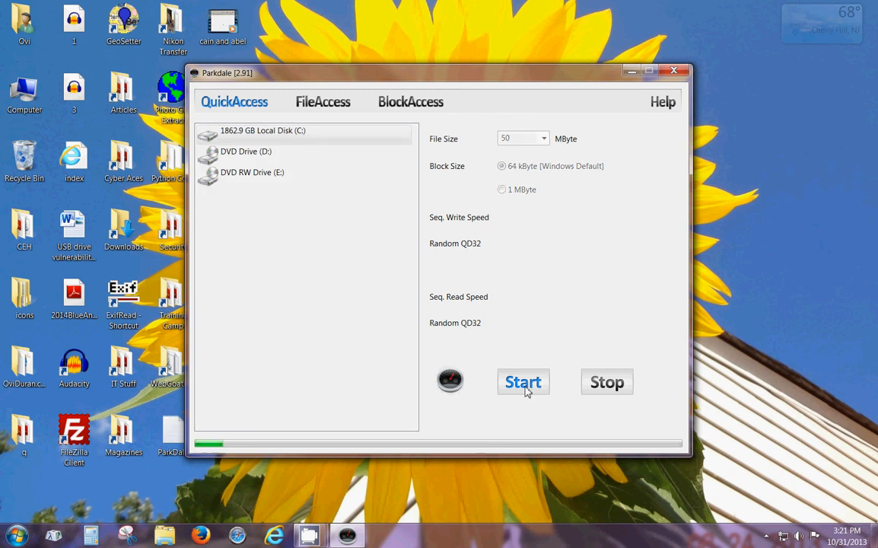
click(523, 381)
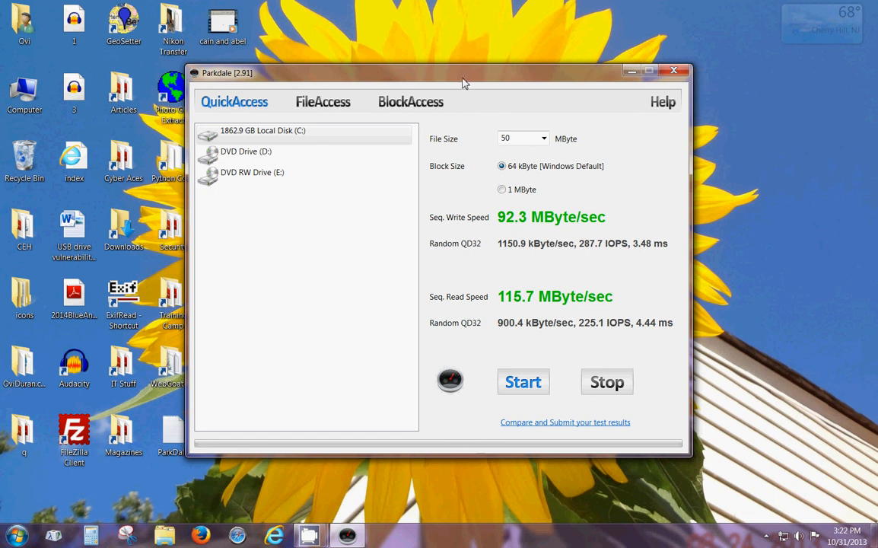
- Drag Parkdale right, select the Parkdale Test image, and show its context menu
drag(438, 73, 522, 73)
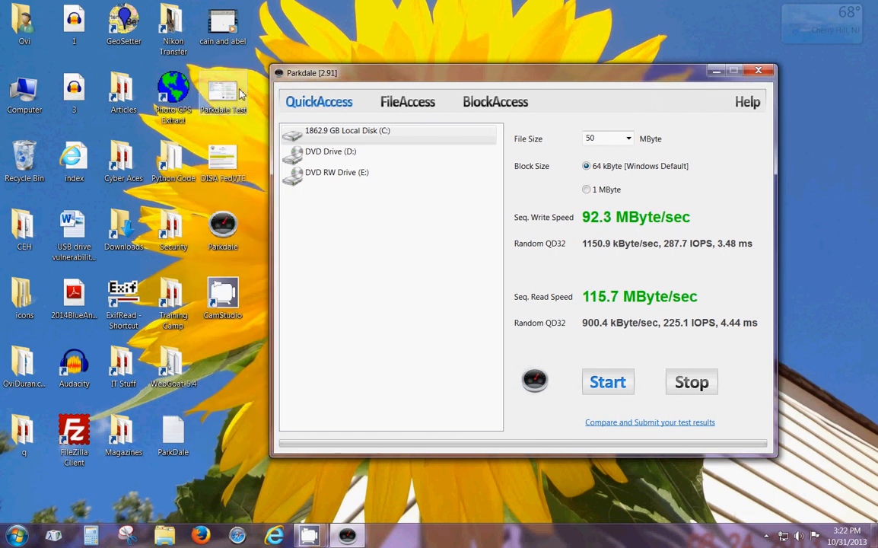
click(331, 151)
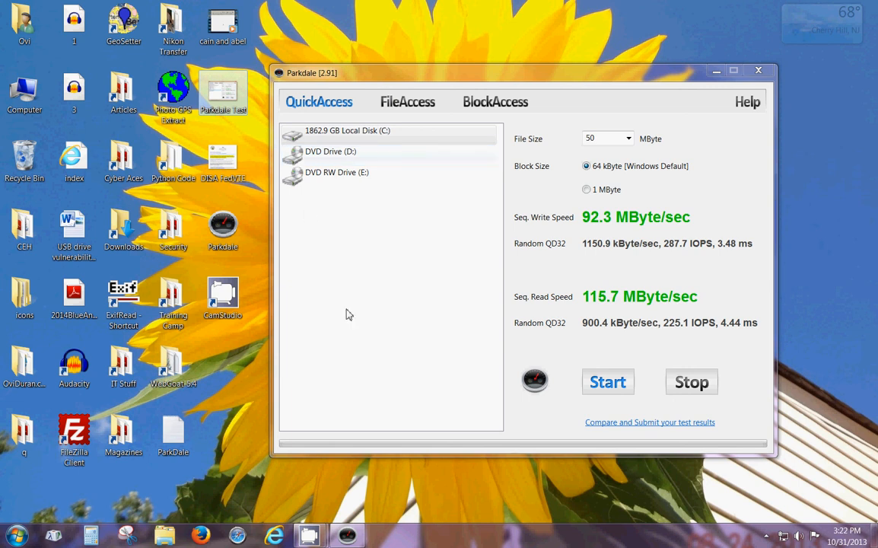
mouse_move(233, 146)
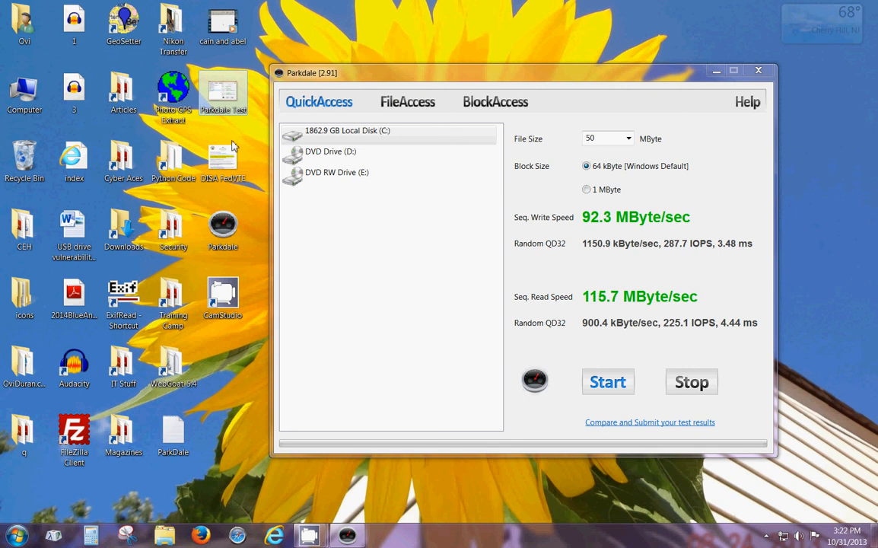
mouse_move(223, 92)
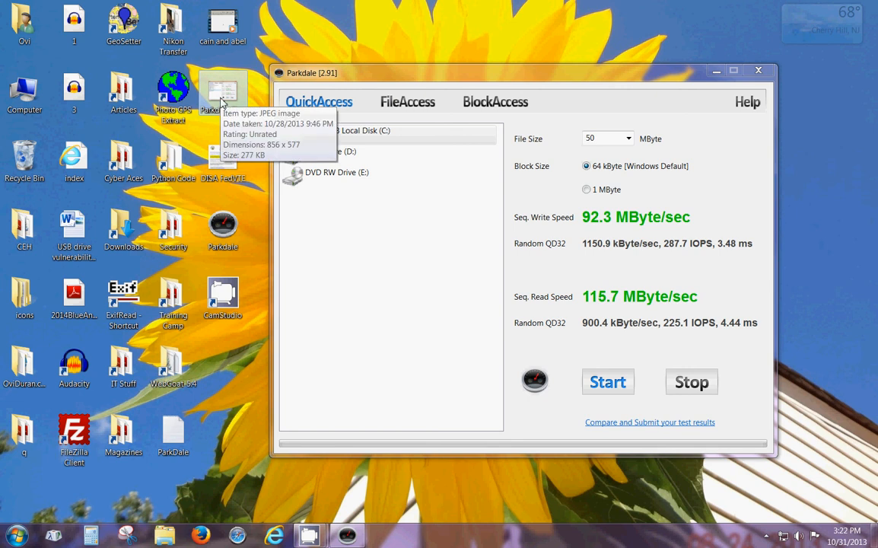
right_click(223, 91)
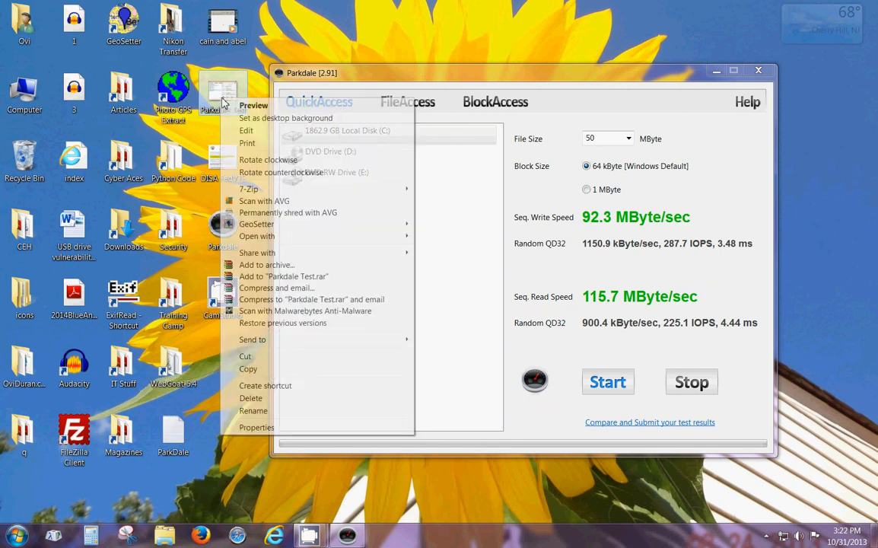
- Preview Parkdale Test, the earlier run showing 106.4 write and 212.8 read speeds
click(254, 105)
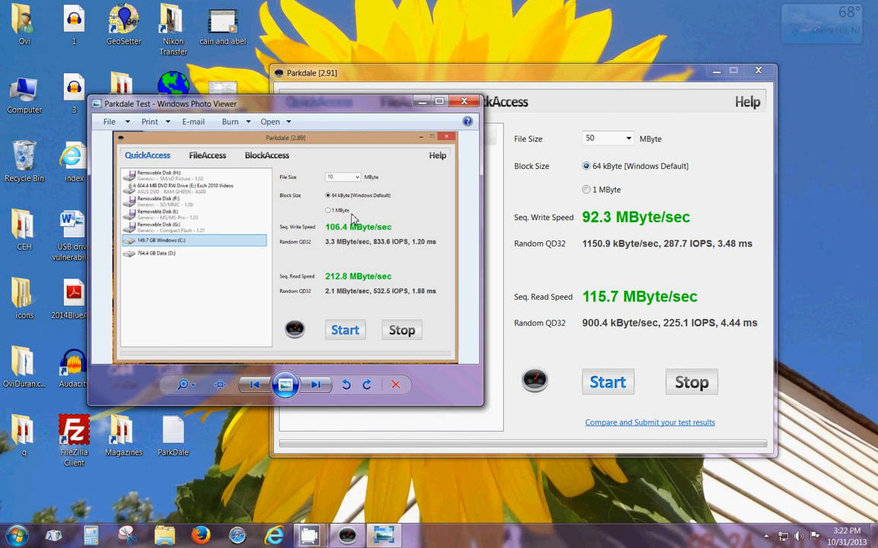
mouse_move(386, 221)
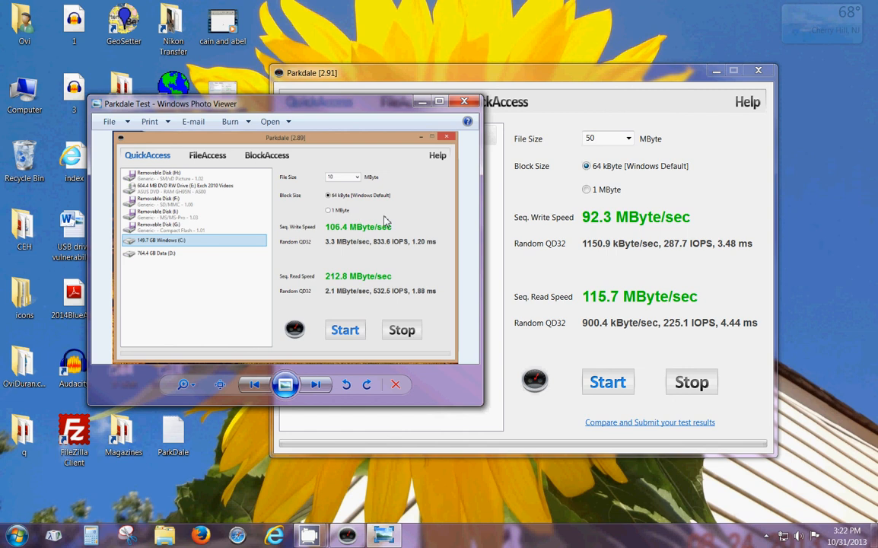
mouse_move(601, 243)
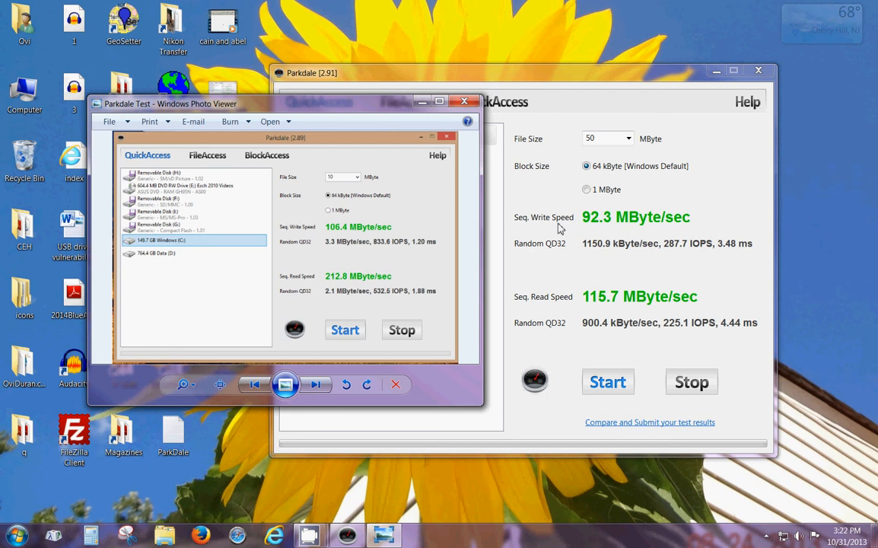
mouse_move(620, 238)
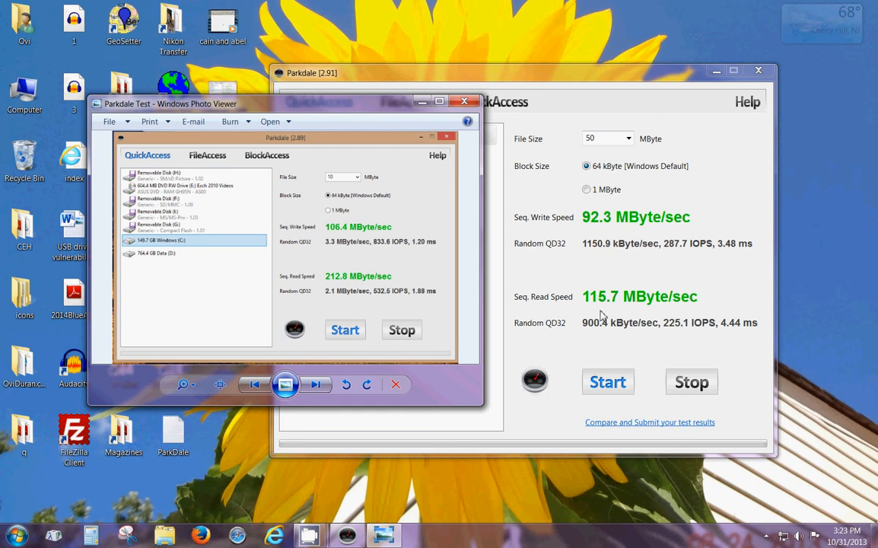
mouse_move(608, 314)
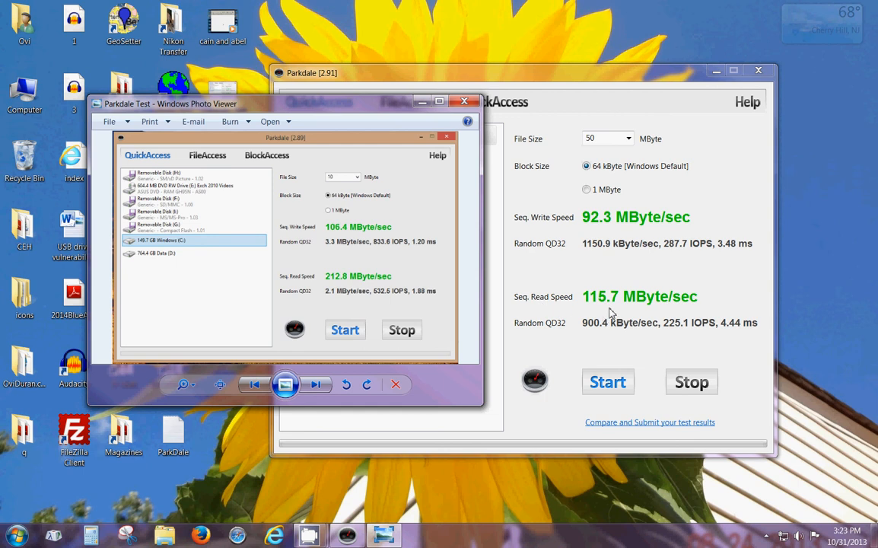
mouse_move(317, 246)
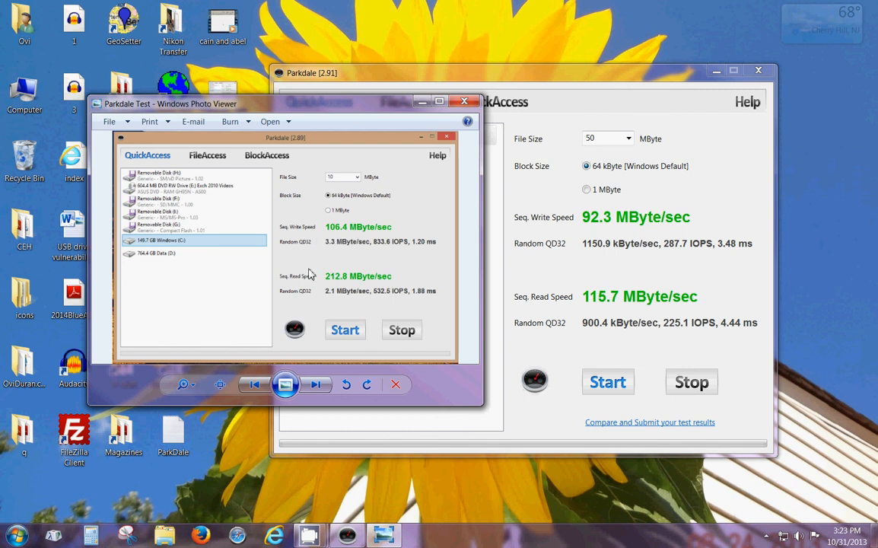
mouse_move(343, 288)
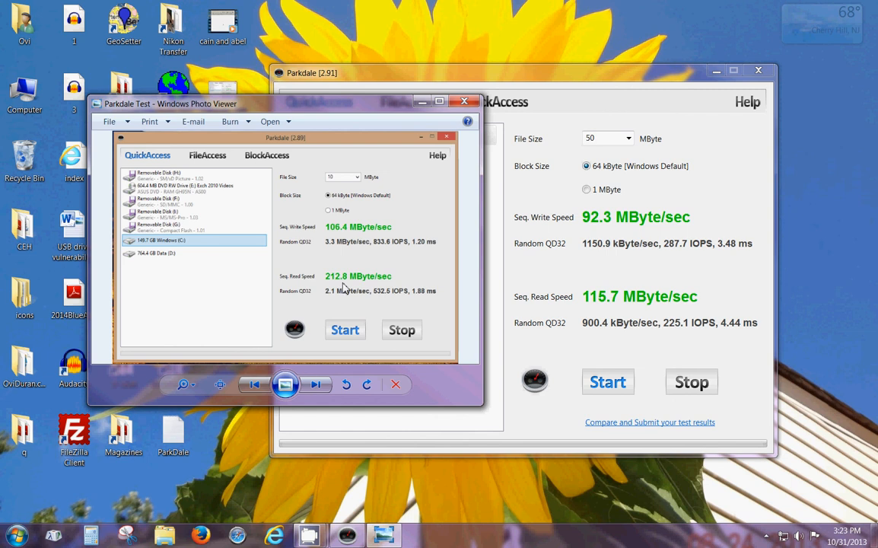
mouse_move(573, 245)
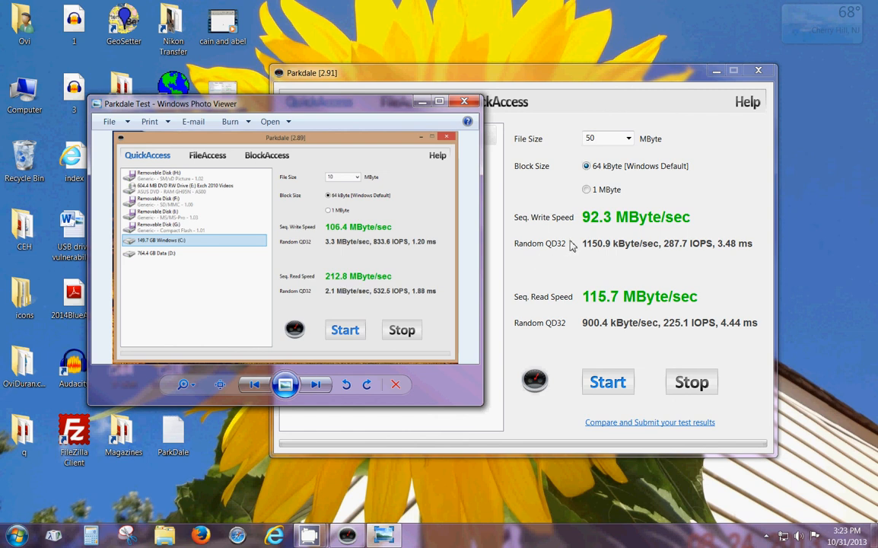
mouse_move(689, 299)
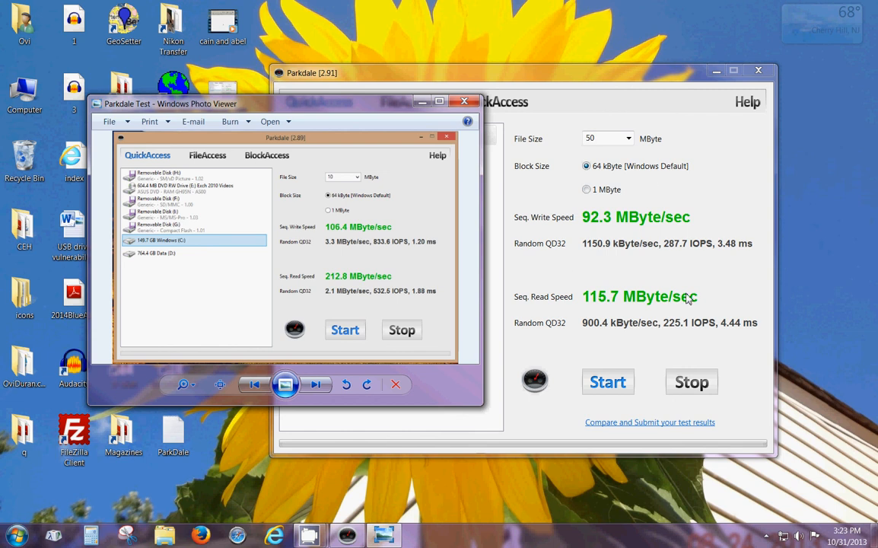
mouse_move(637, 284)
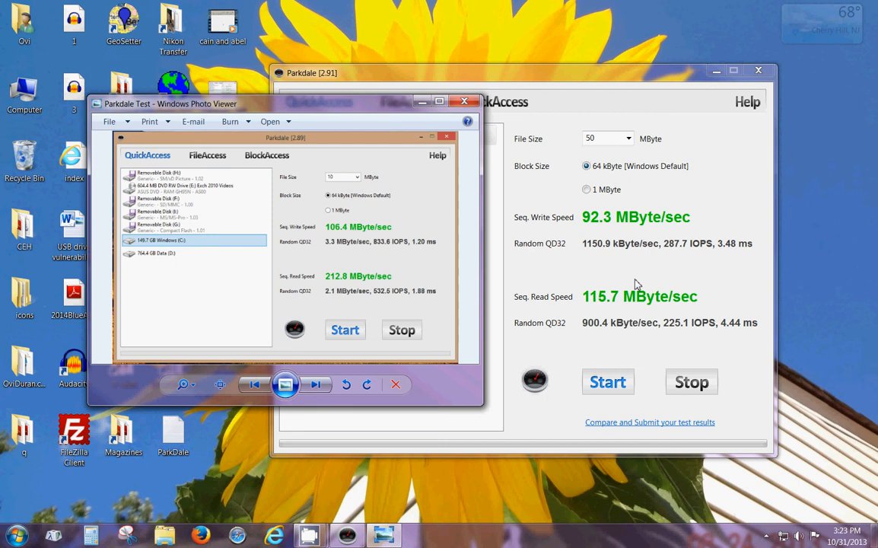
mouse_move(609, 243)
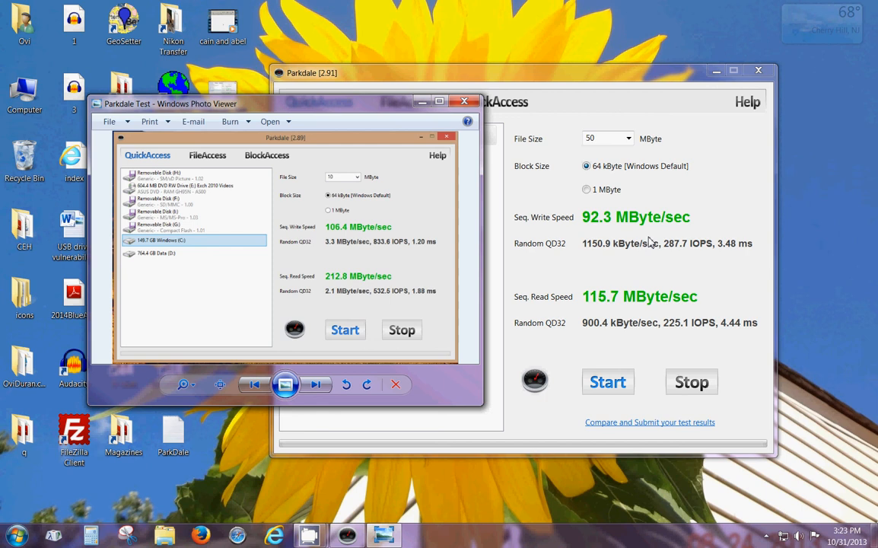
mouse_move(99, 188)
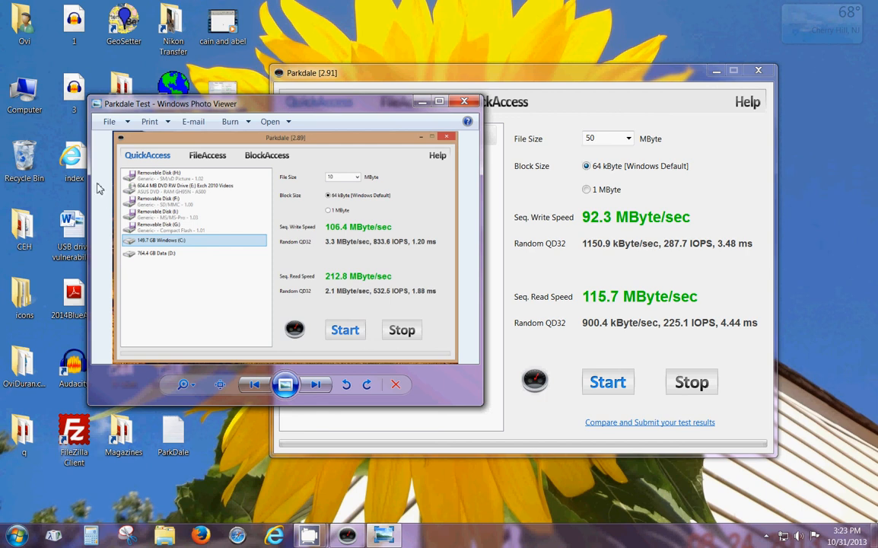